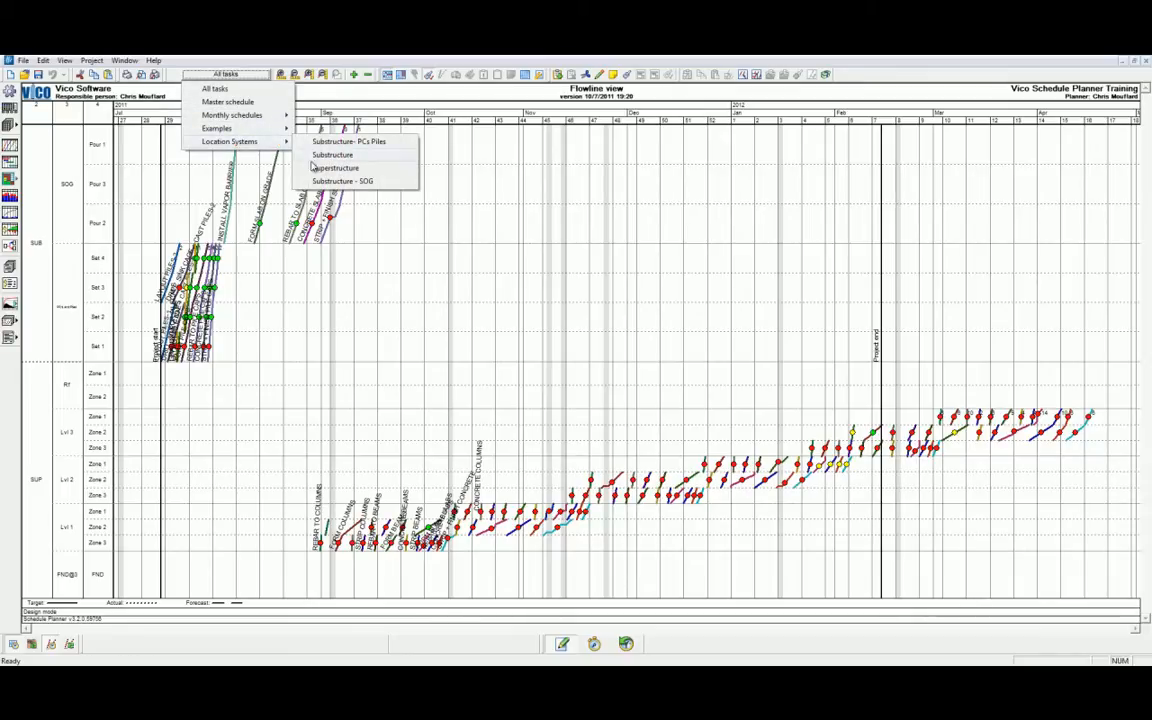
- Pick Substructure - SOG from Location Systems in the view dropdown
click(343, 181)
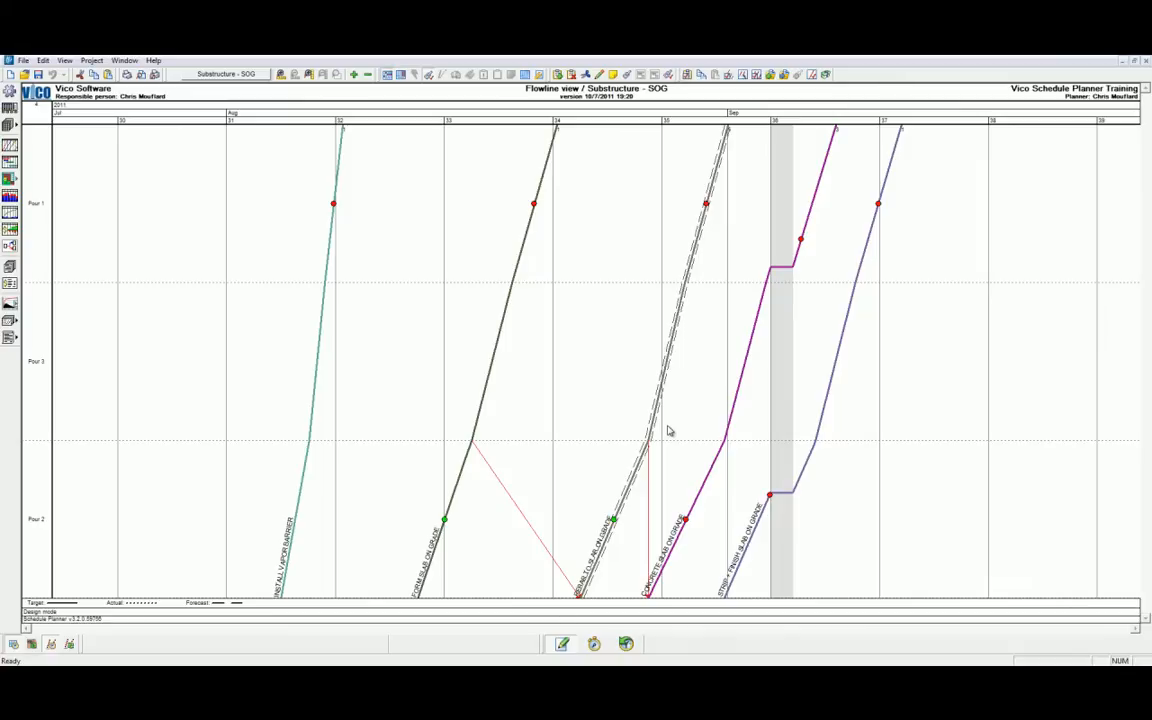
mouse_move(658, 468)
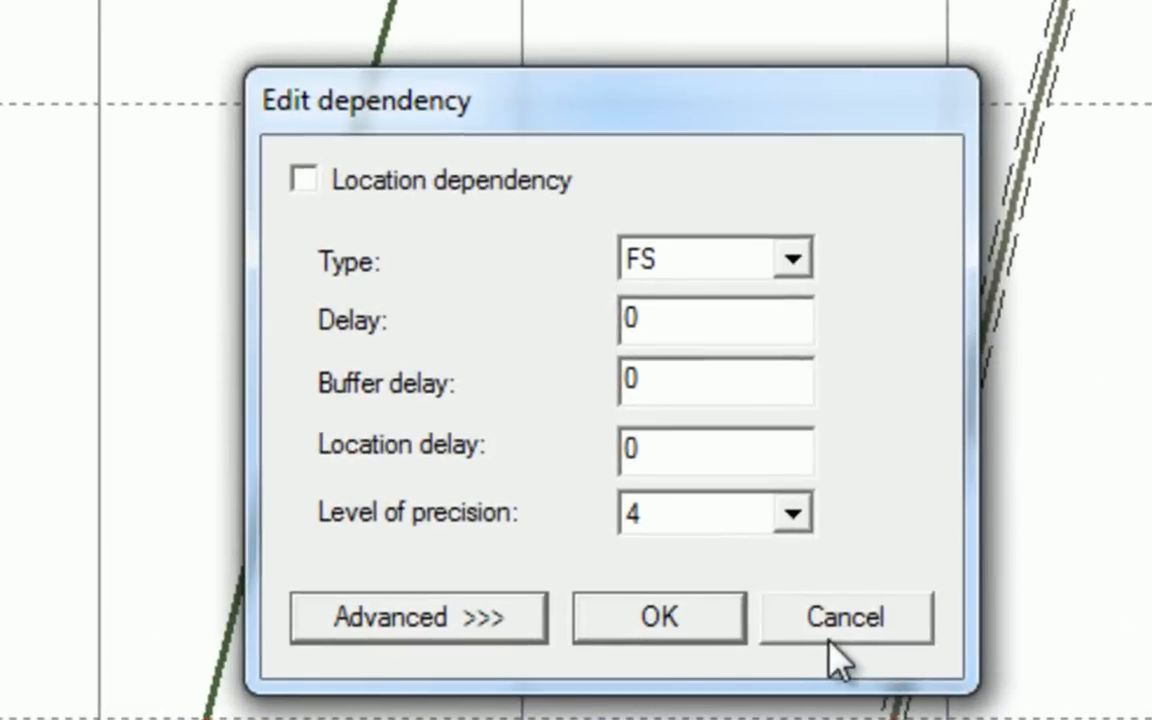
mouse_move(710, 440)
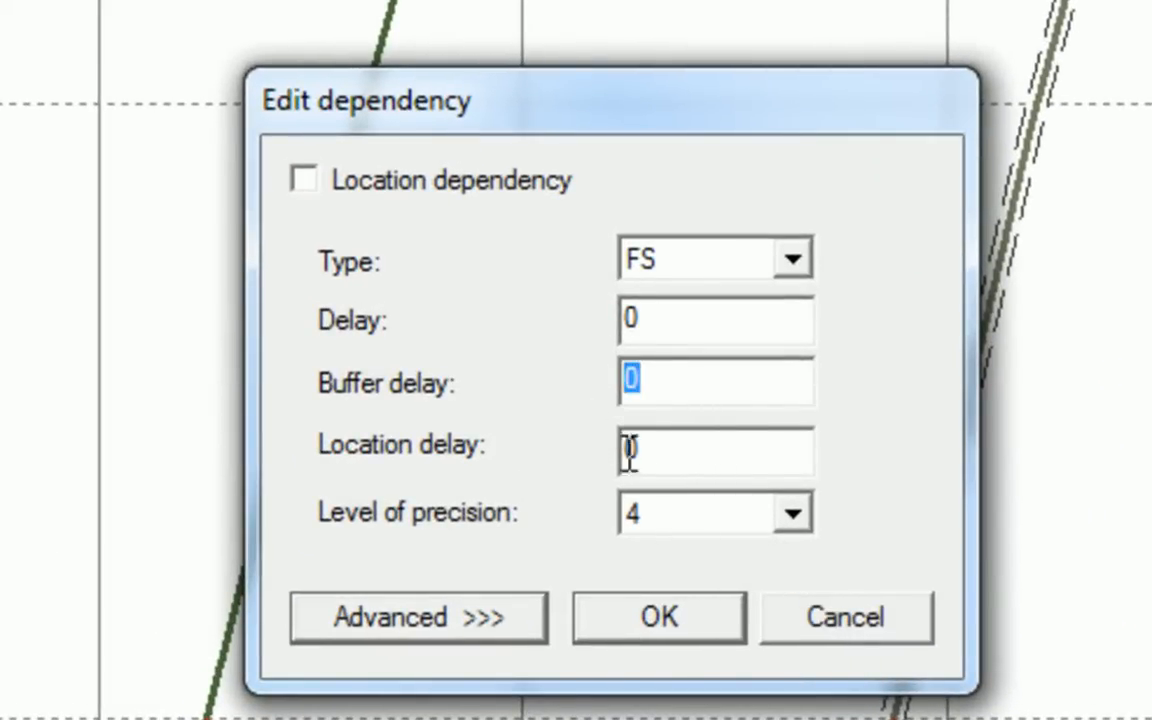
- Set the dependency's buffer delay to 5, leaving other delays at 0
click(658, 616)
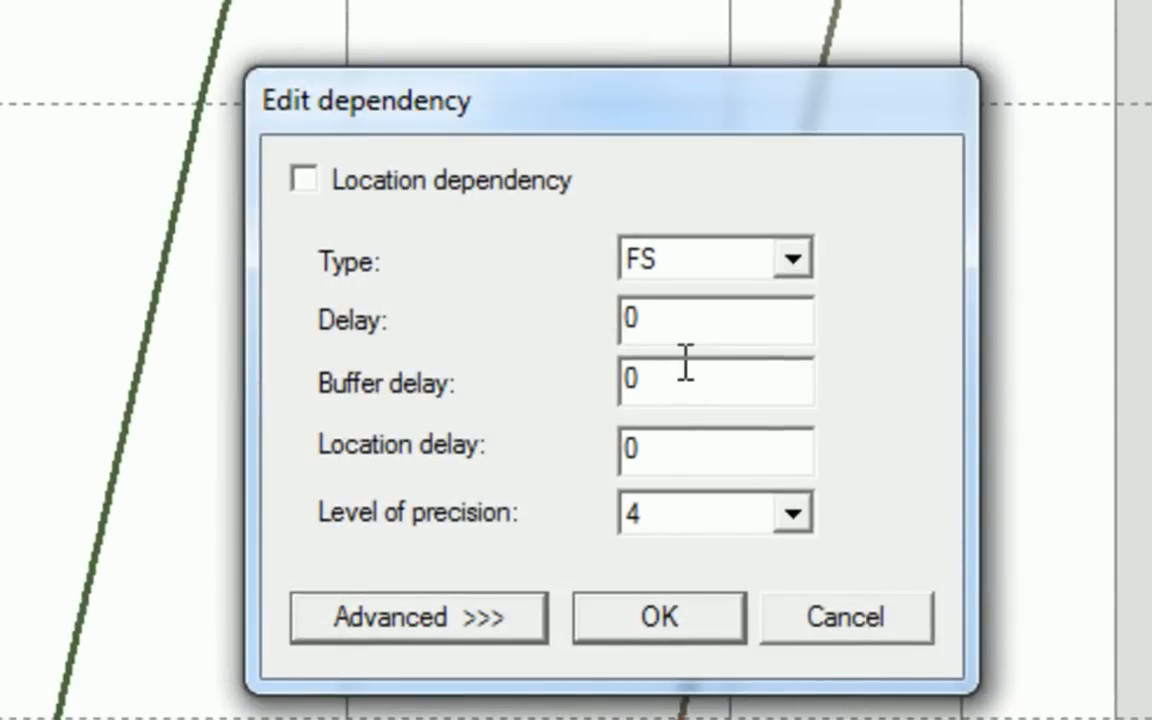
text(5)
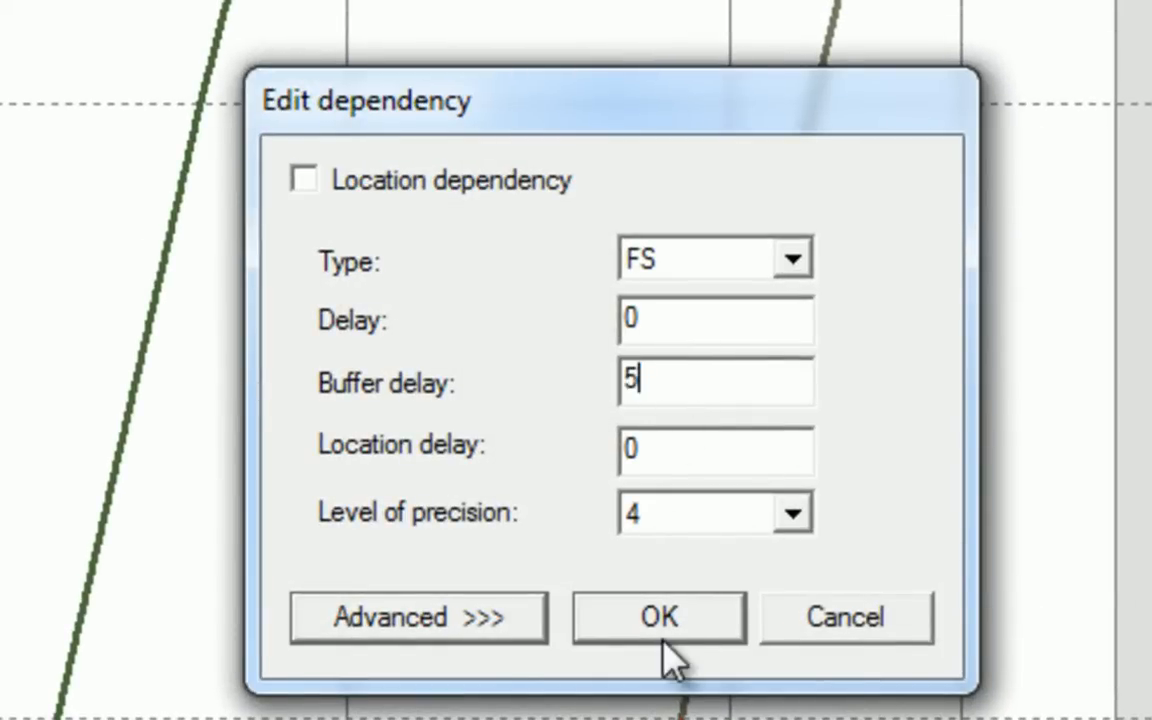
click(658, 617)
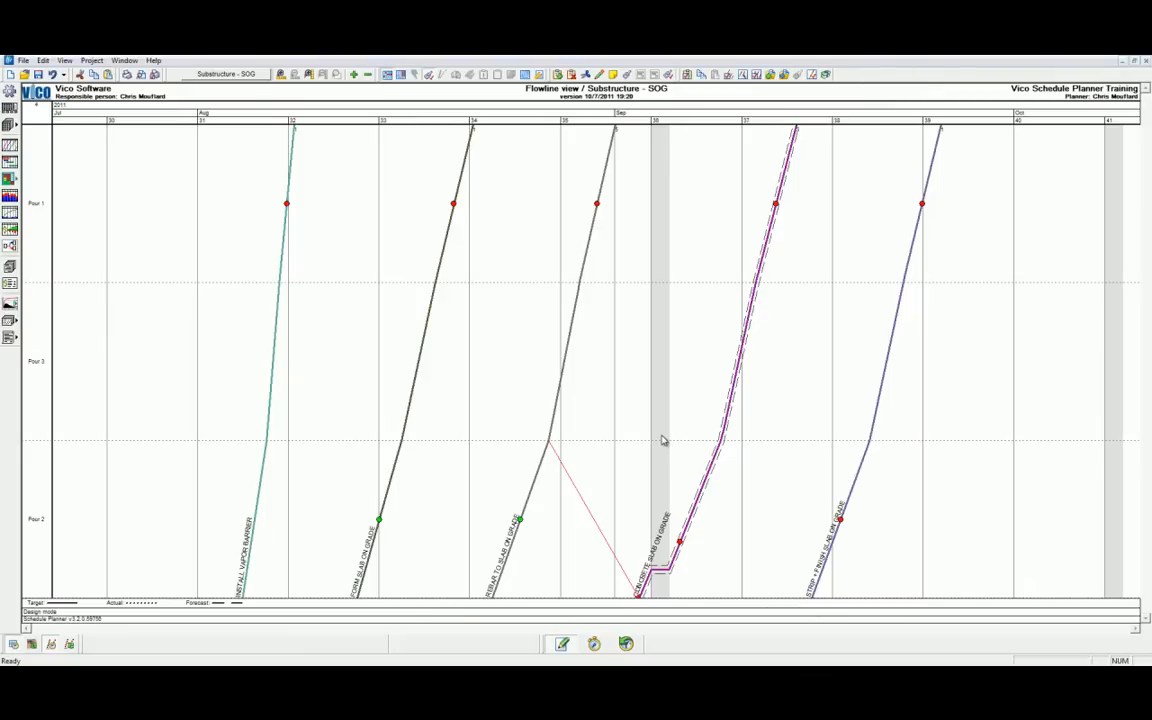
mouse_move(412, 387)
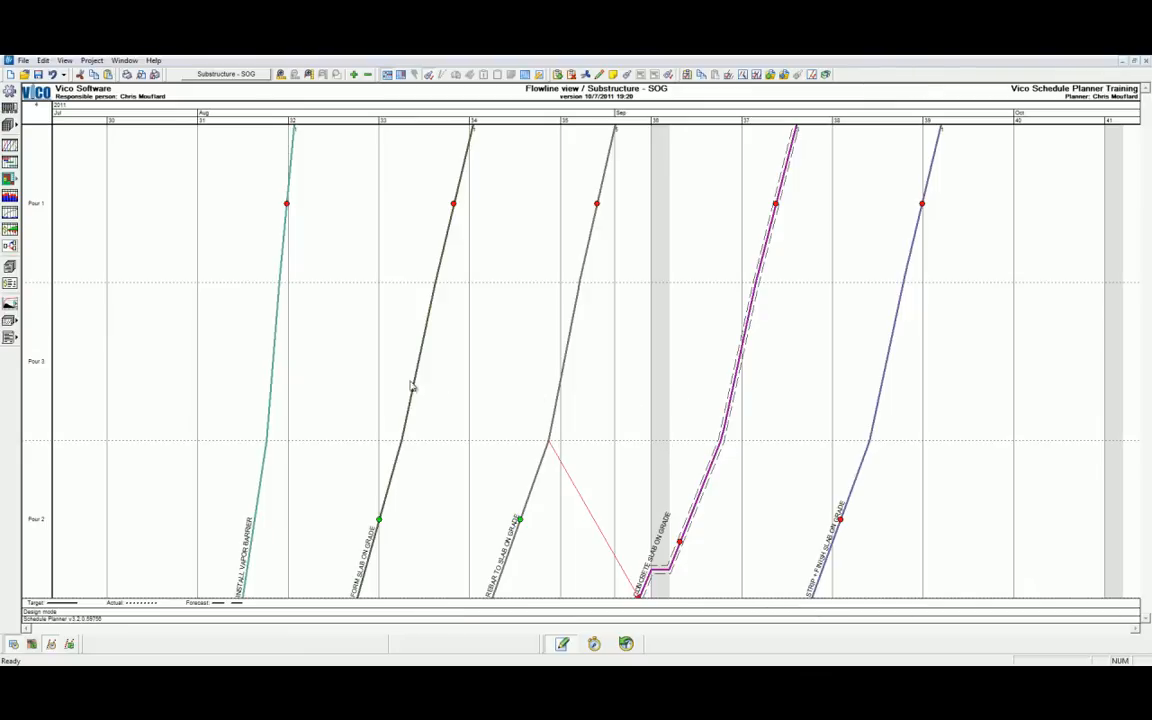
- Show the risk analysis menu with simulation and criticality sheet options
click(11, 282)
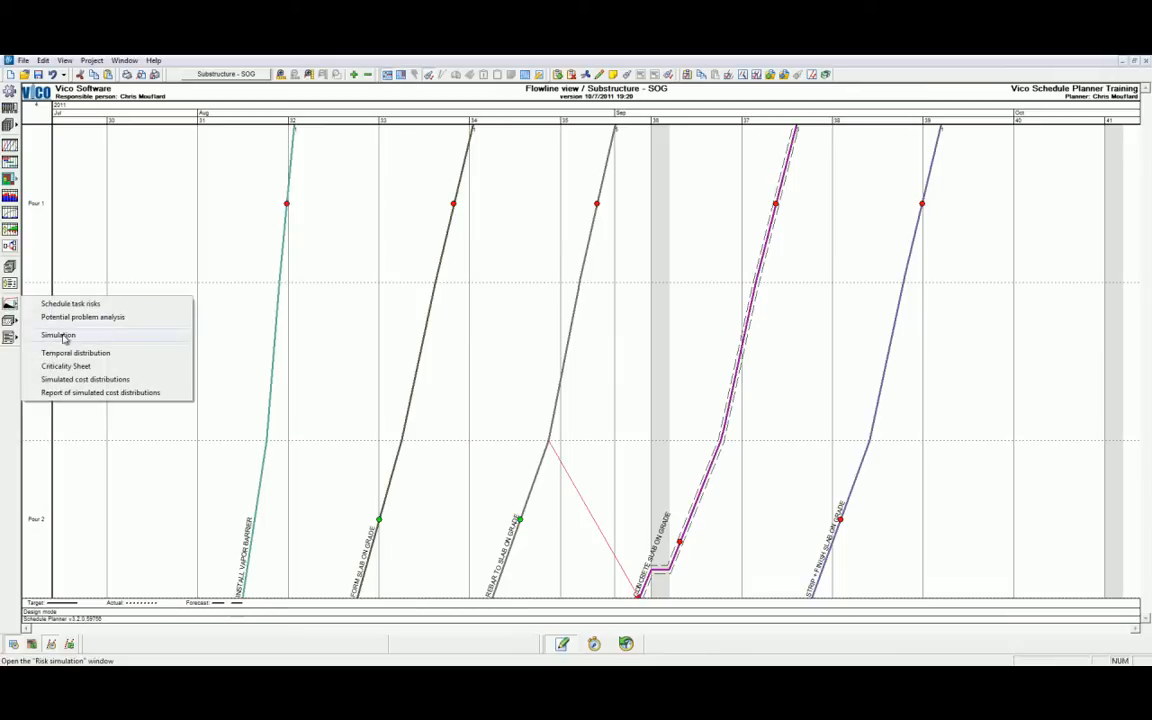
- Run a 1000-iteration risk simulation for the schedule end point
click(58, 335)
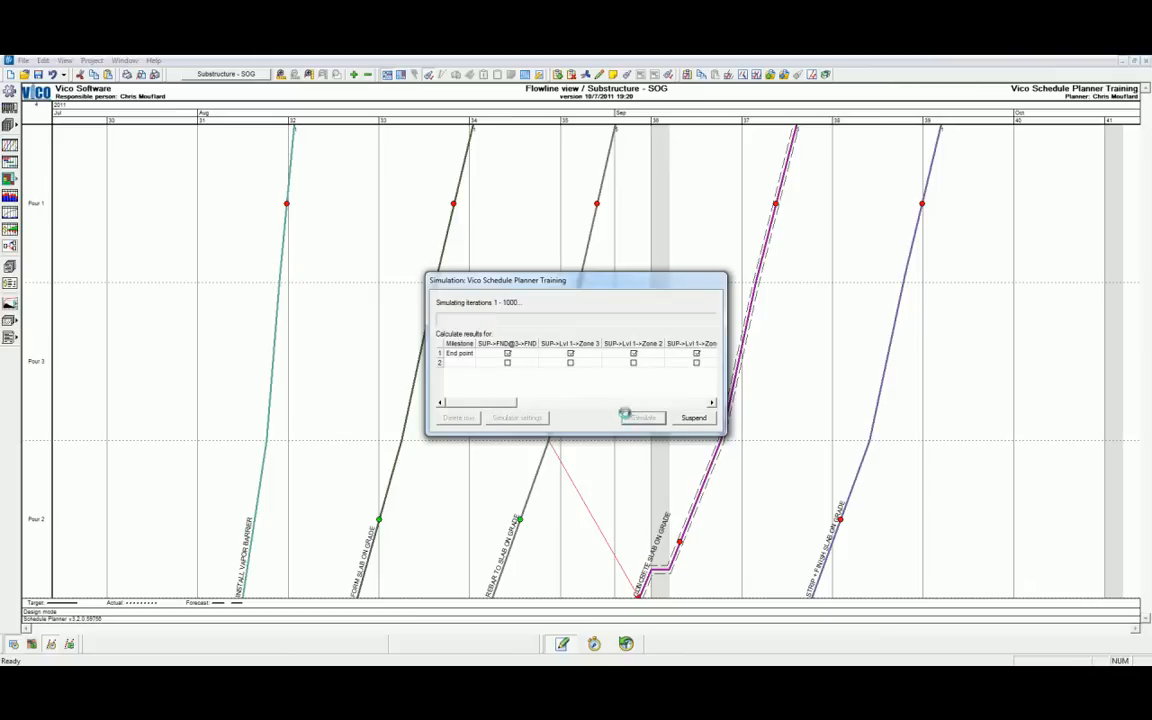
click(641, 417)
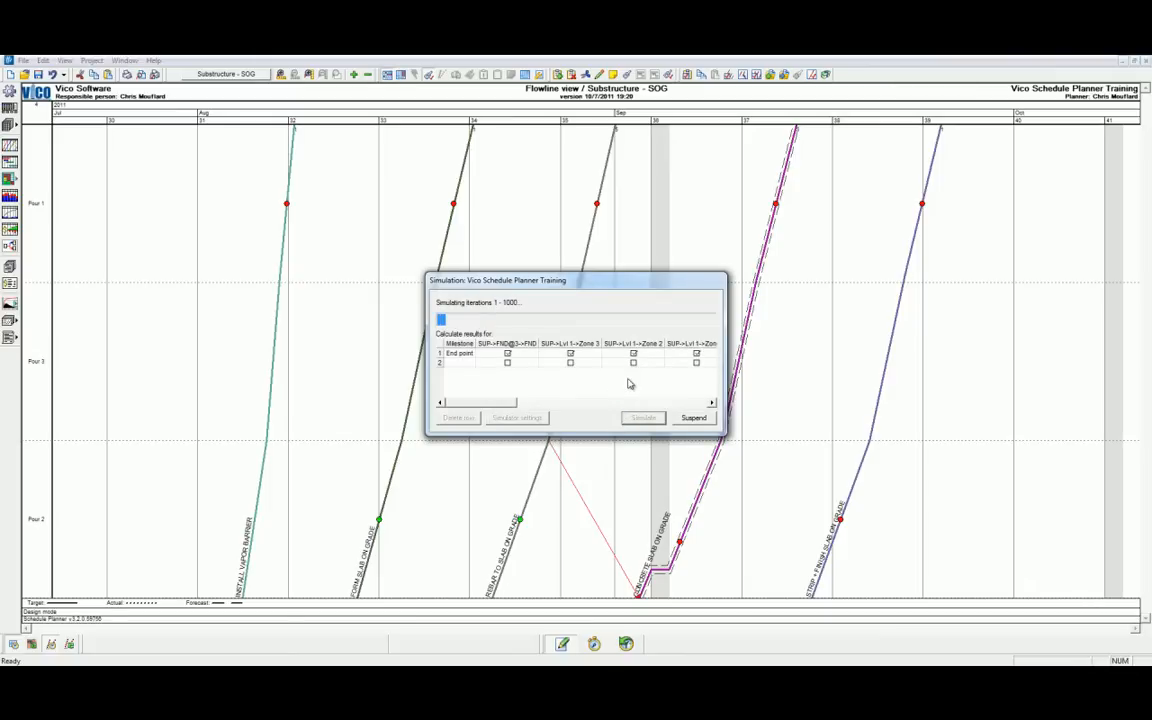
click(693, 417)
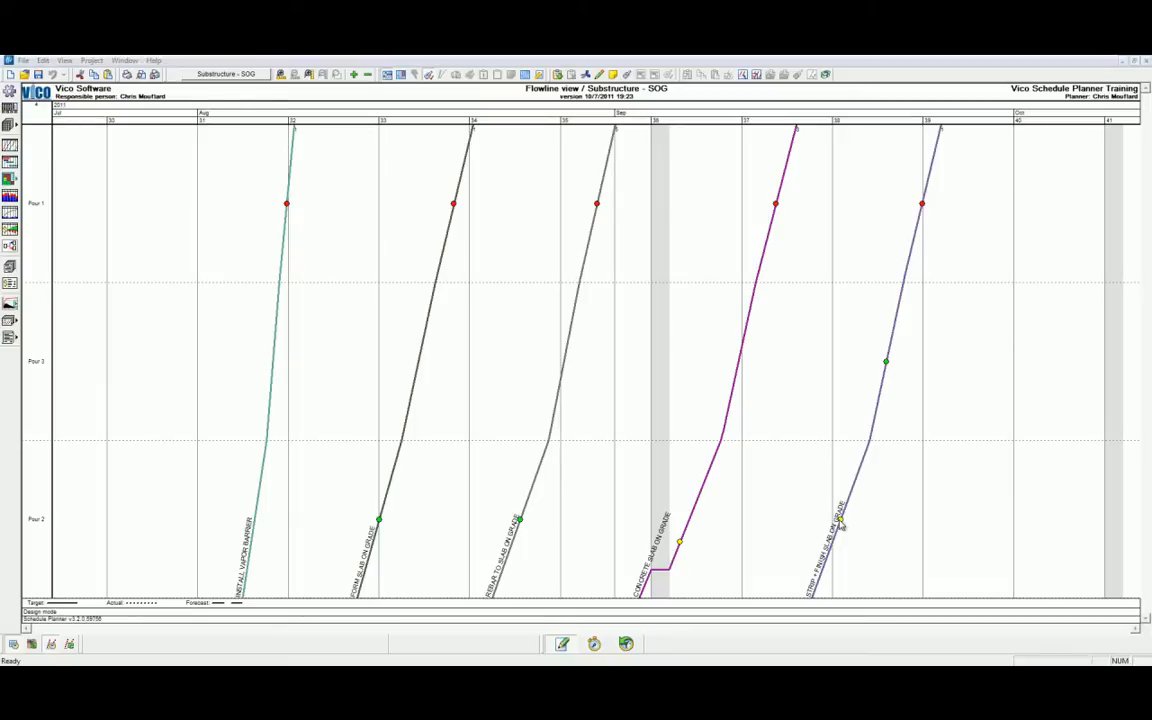
mouse_move(840, 525)
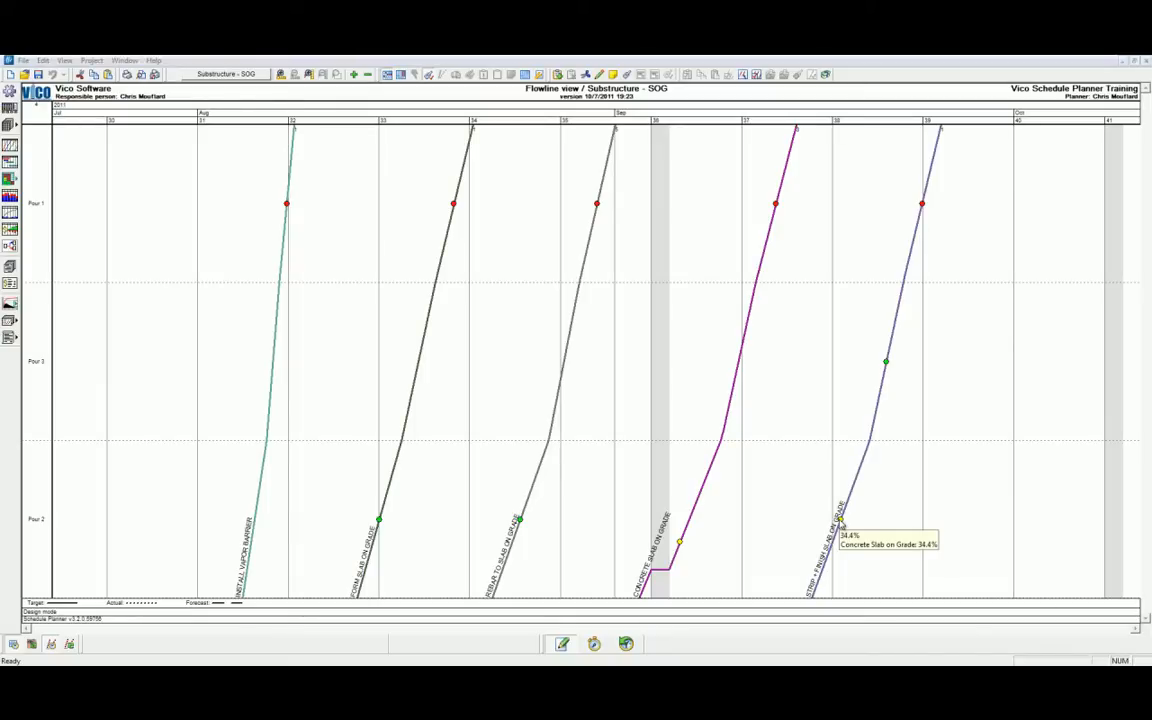